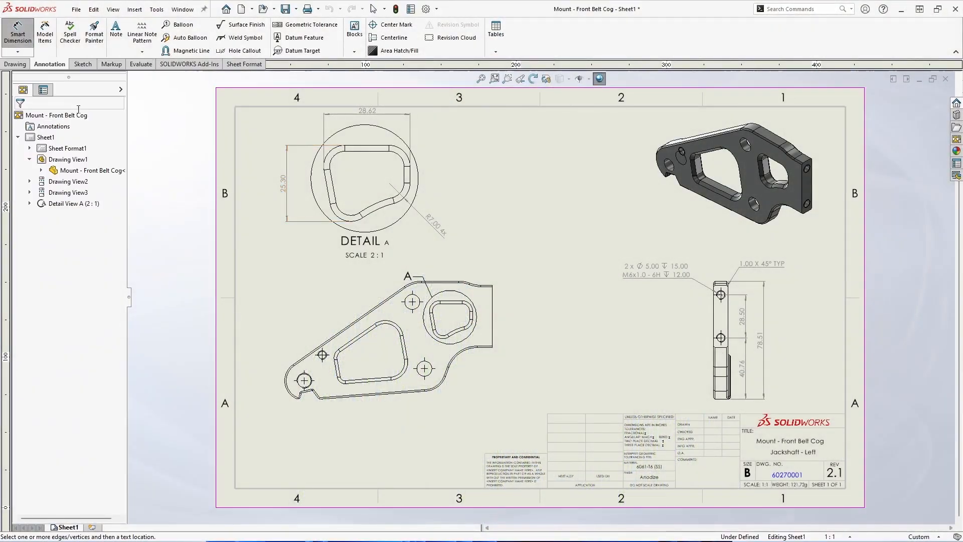
# Add horizontal and vertical chain dimensions to the mount view and override 45.07 to read 45.00
pyautogui.click(431, 378)
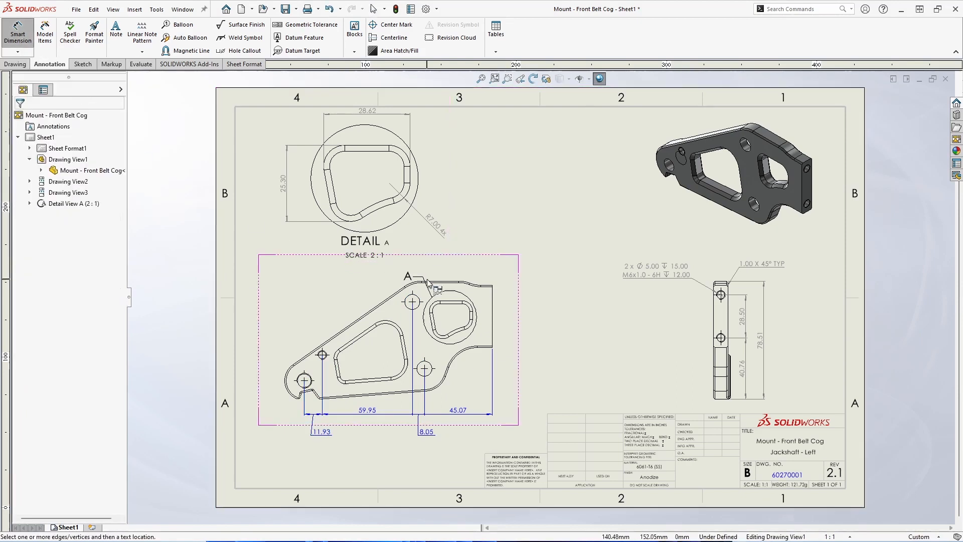
pyautogui.click(411, 302)
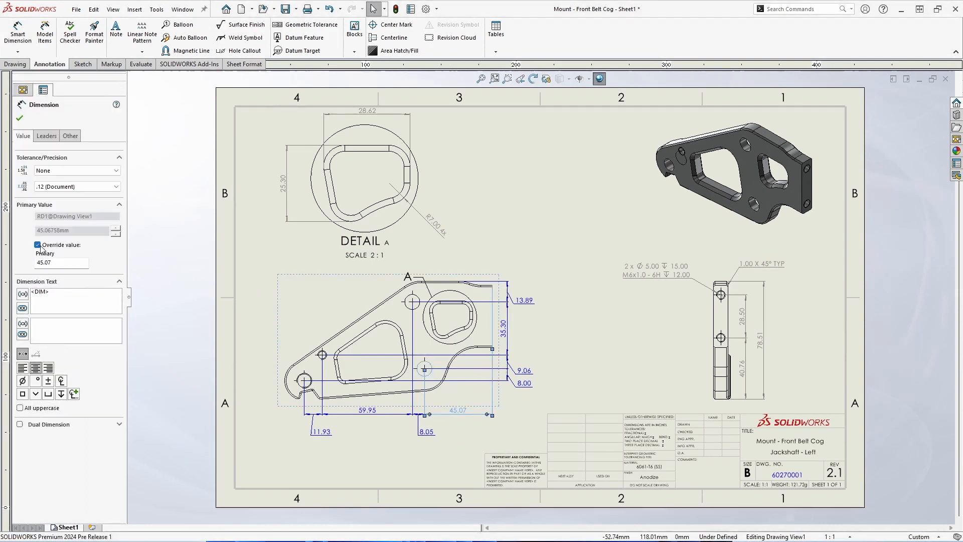
pyautogui.click(58, 262)
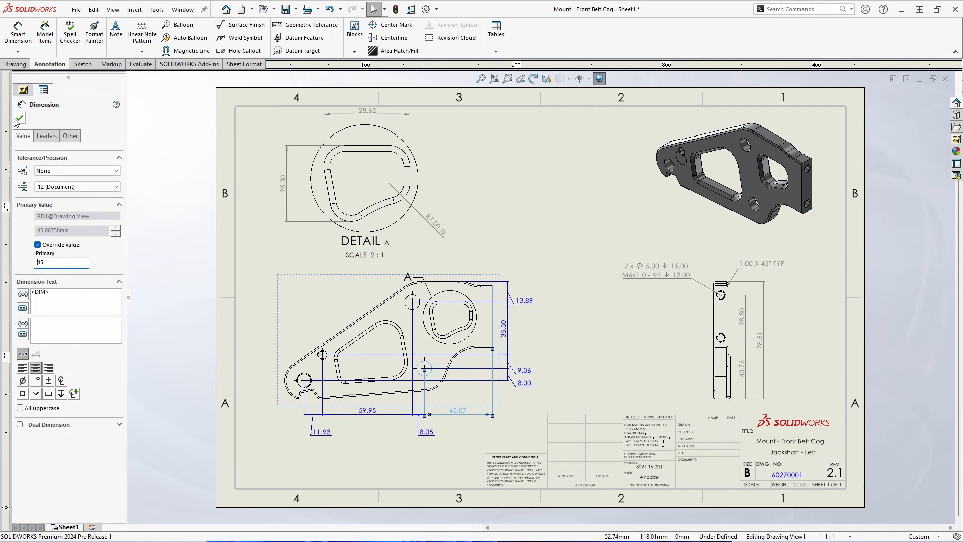
pyautogui.click(19, 119)
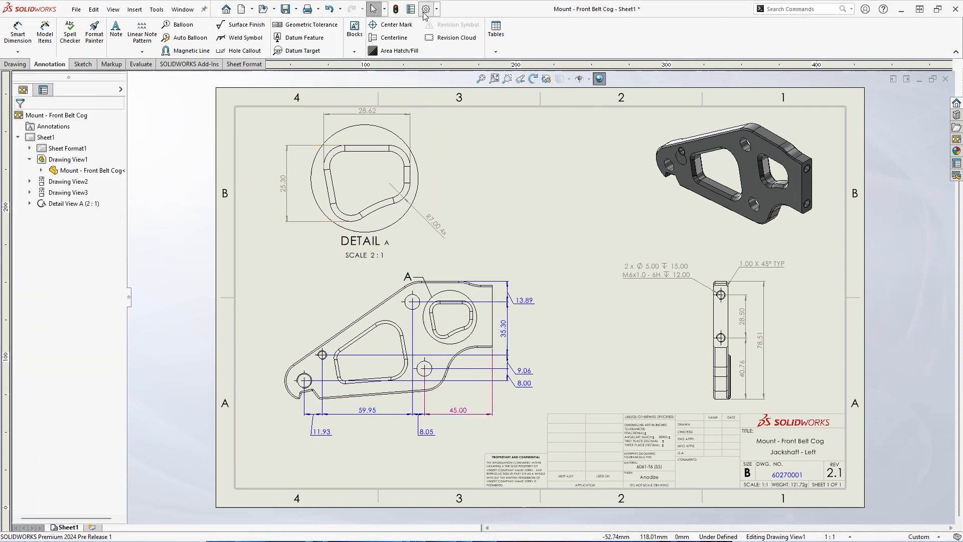
pyautogui.click(425, 9)
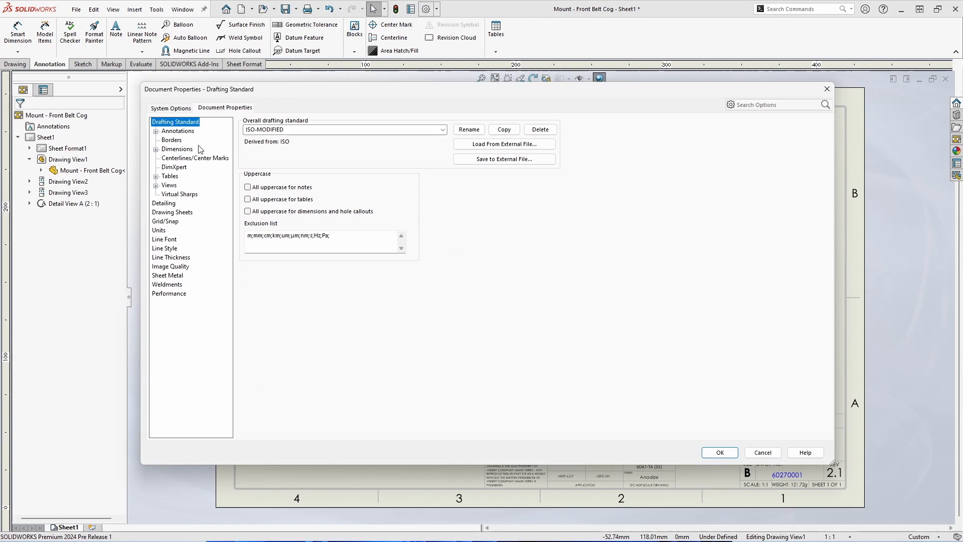
pyautogui.click(177, 149)
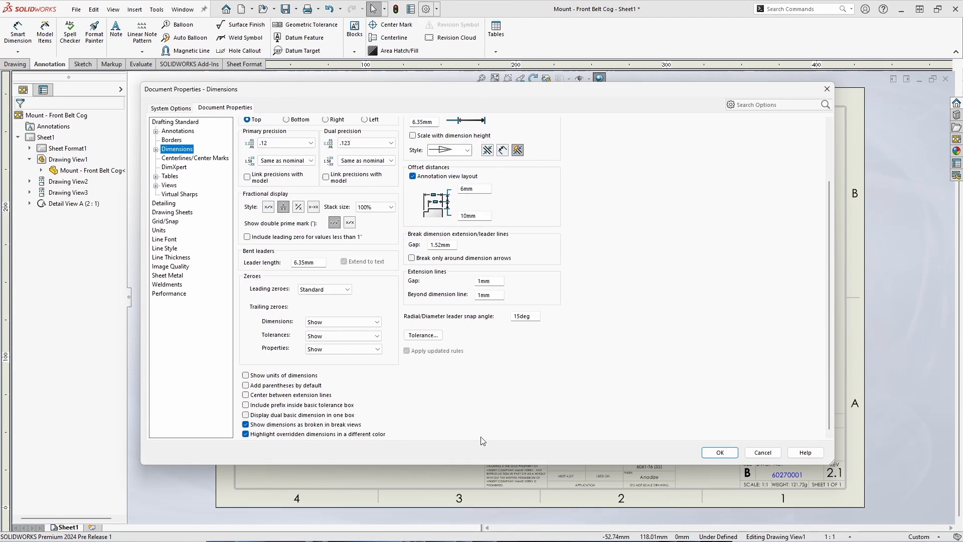
pyautogui.click(172, 107)
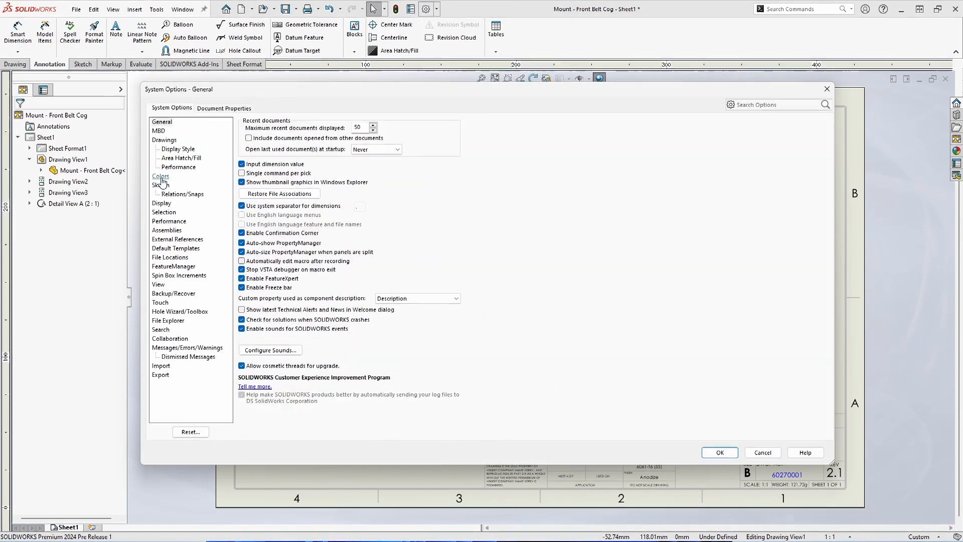
pyautogui.click(160, 176)
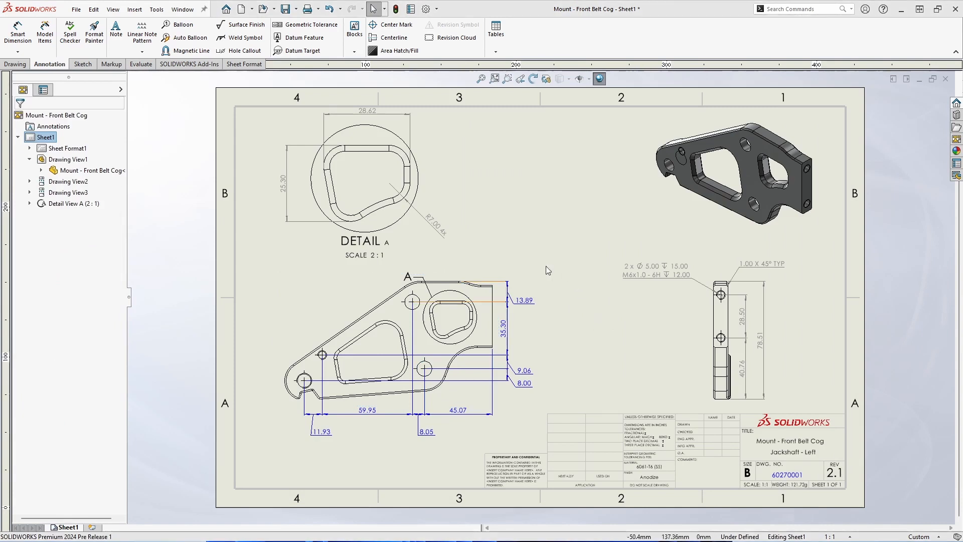
# Start Save As for the mount drawing with file type SOLIDWORKS 2022 Drawing (*.slddrw)
pyautogui.click(75, 9)
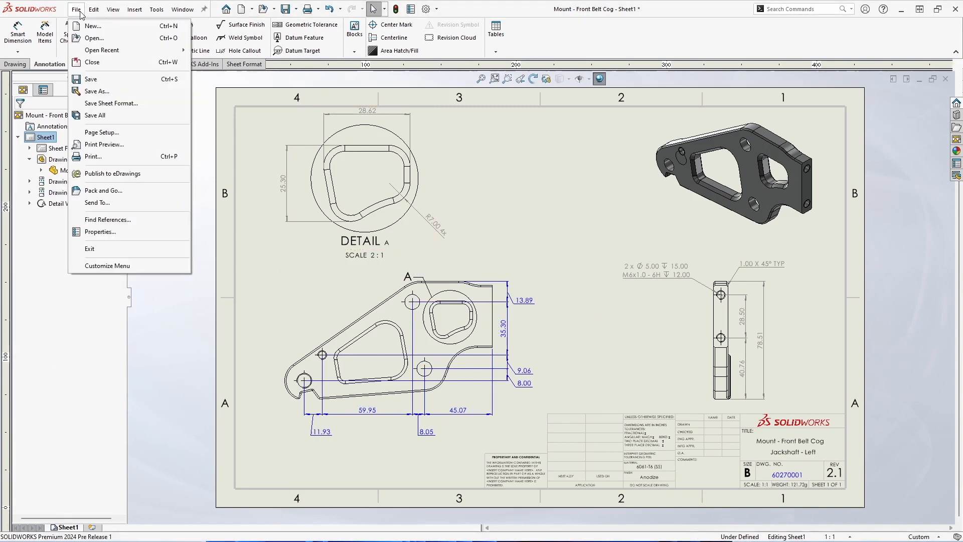
pyautogui.click(96, 91)
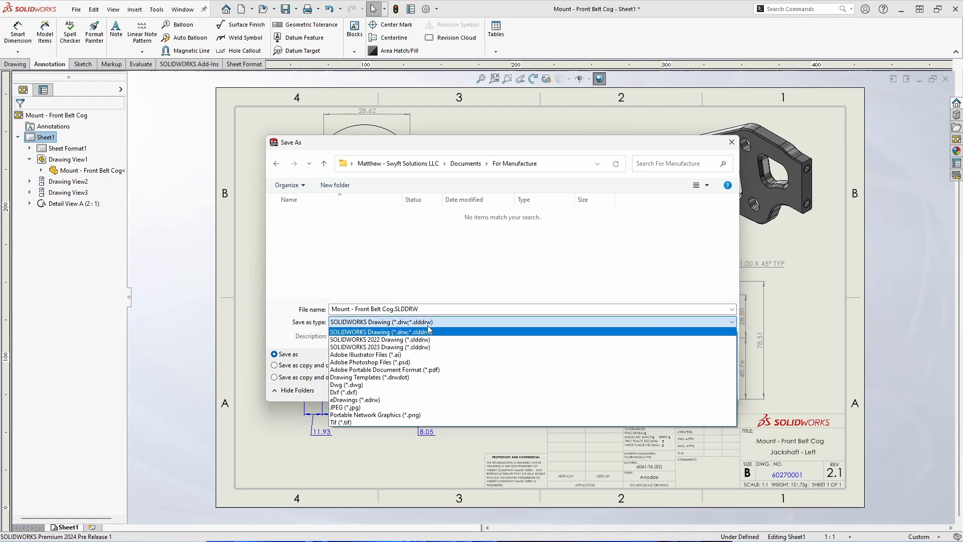
pyautogui.moveTo(452, 352)
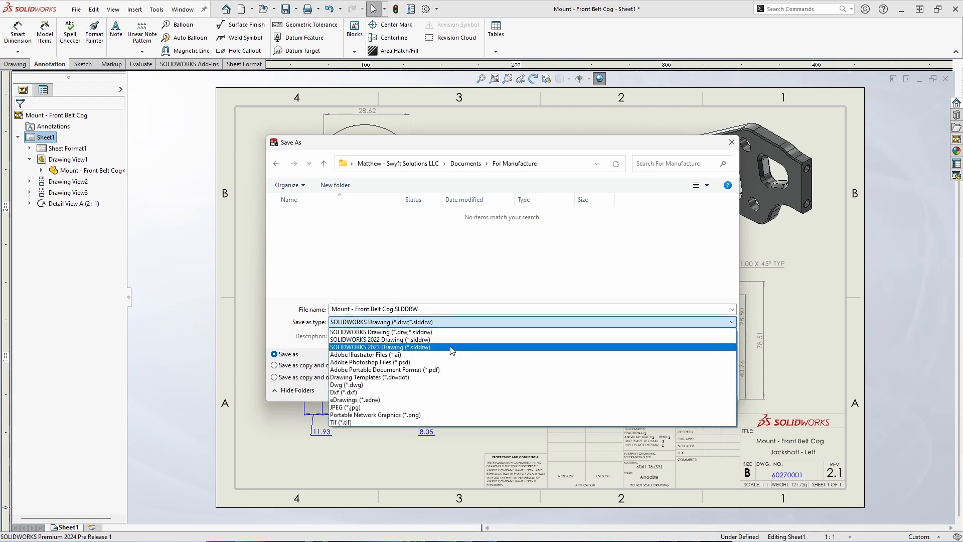
pyautogui.click(379, 339)
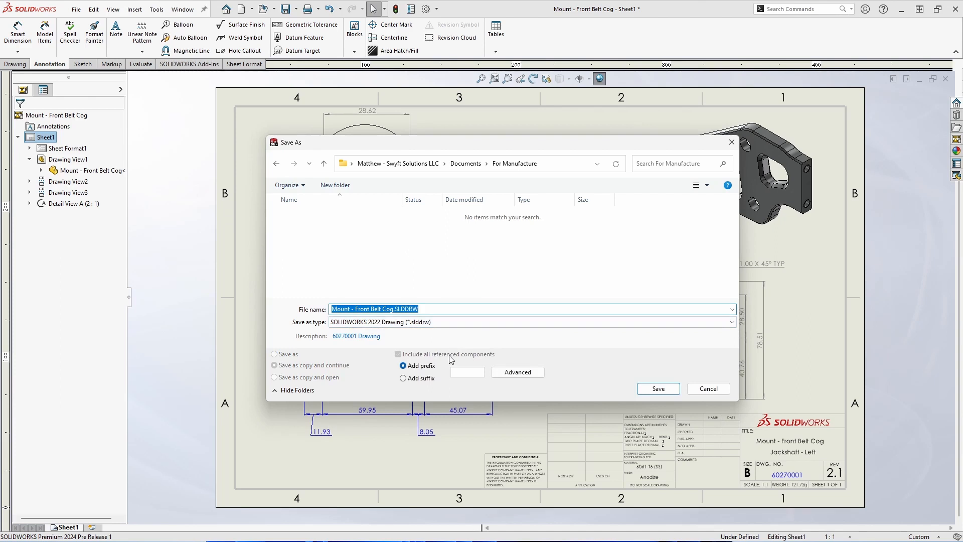
pyautogui.moveTo(461, 360)
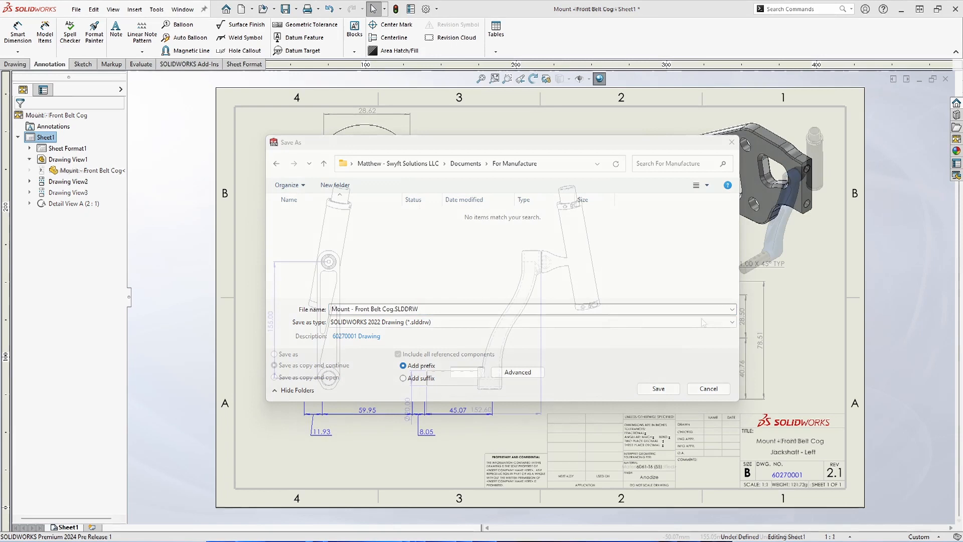
# Place a note below the blue crank arm linked to the model's PartNo, description and mass properties
pyautogui.click(657, 388)
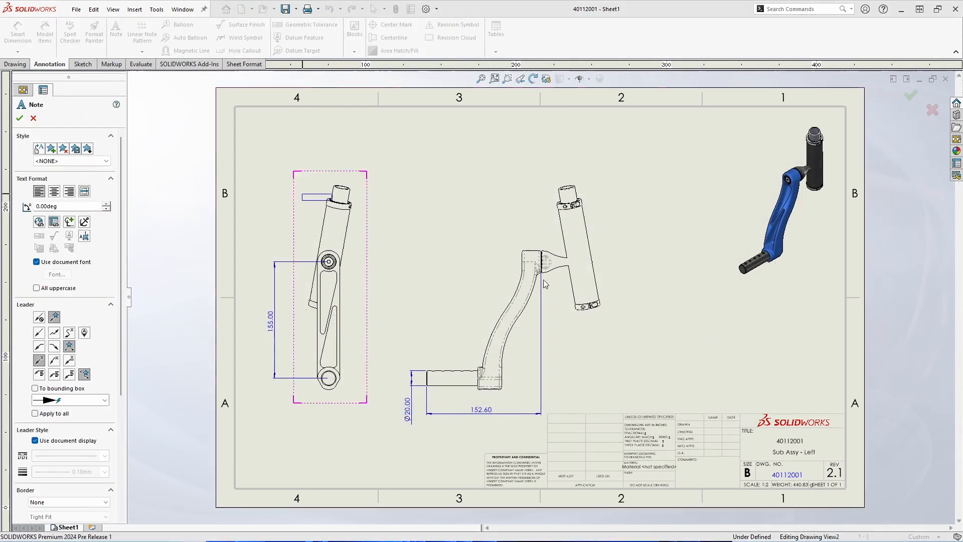
pyautogui.click(55, 221)
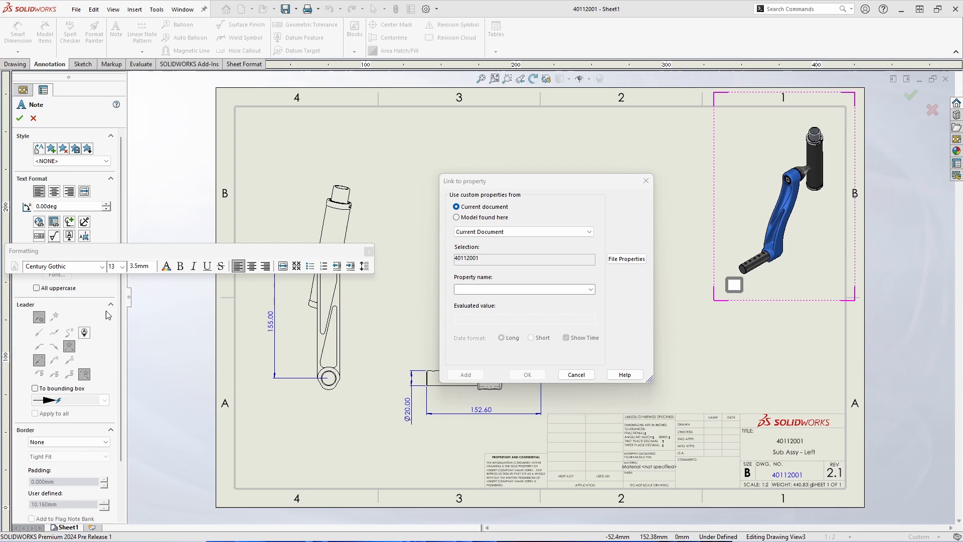
pyautogui.click(456, 217)
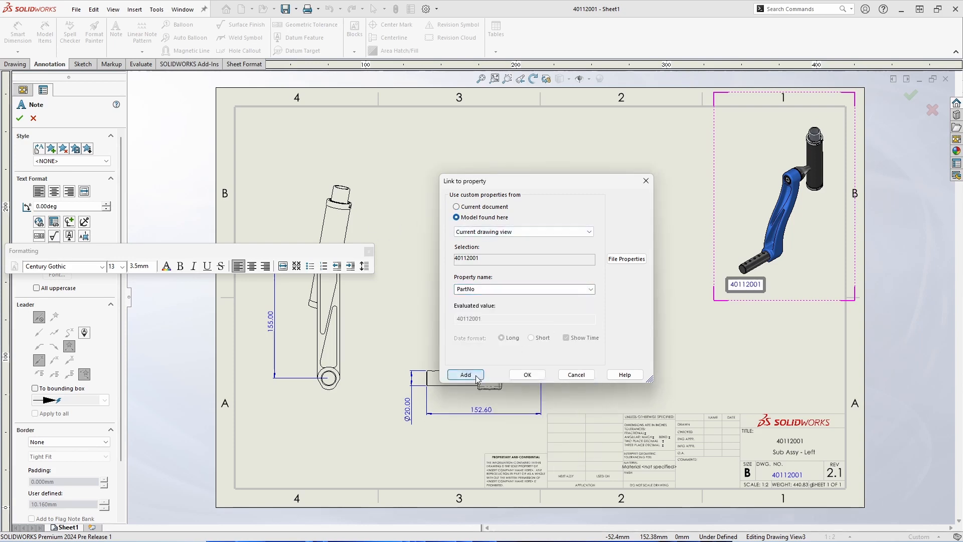
pyautogui.click(466, 374)
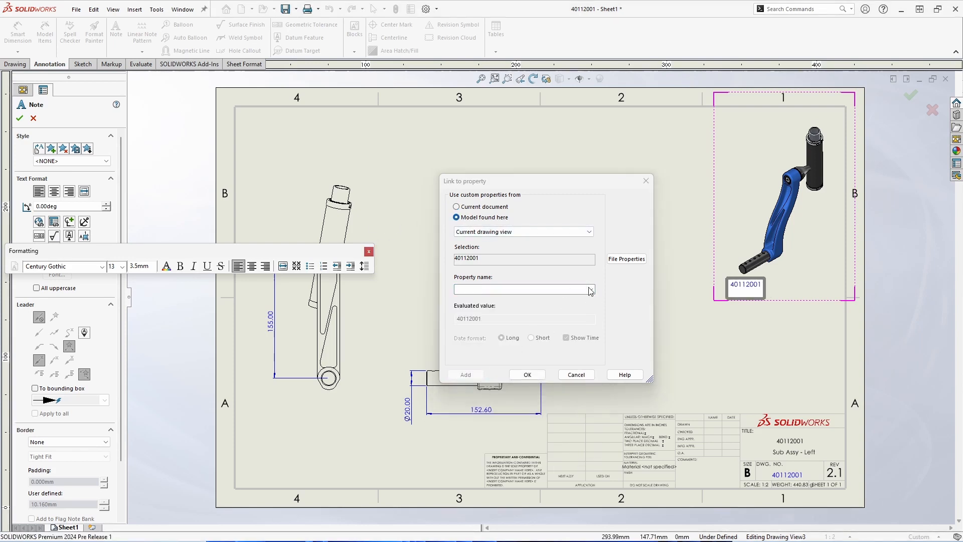
pyautogui.click(589, 289)
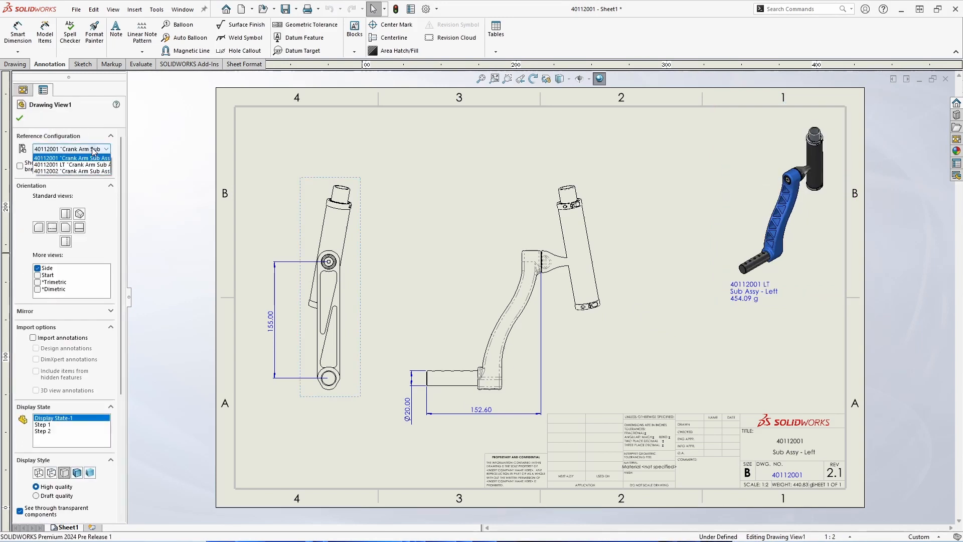
# Confirm the side view's configuration change and begin reattaching its dangling 155.00 dimension
pyautogui.click(71, 157)
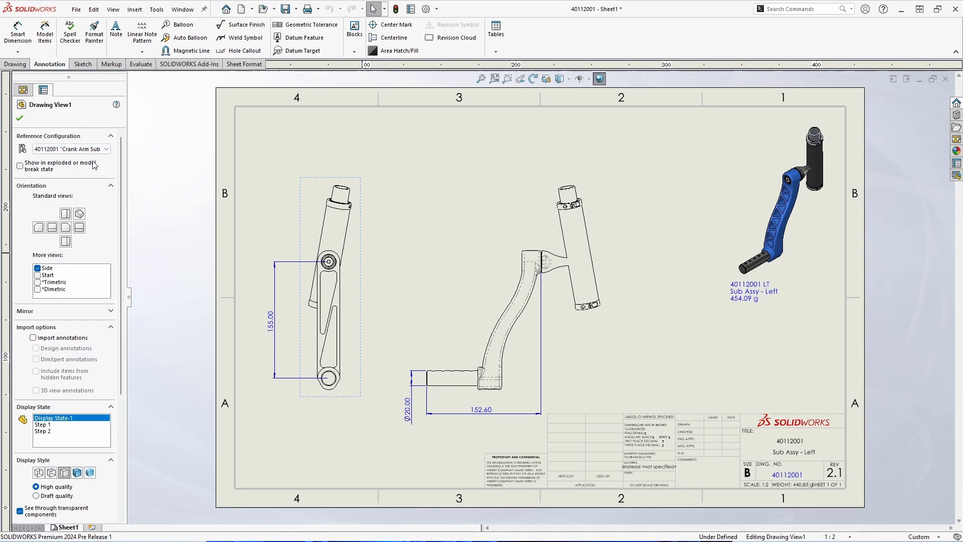
pyautogui.click(70, 149)
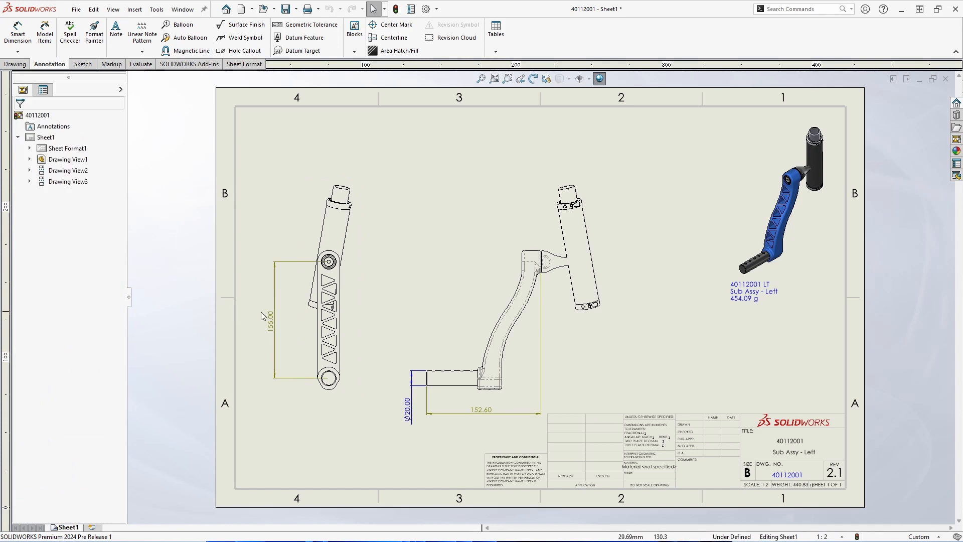
pyautogui.rightClick(272, 313)
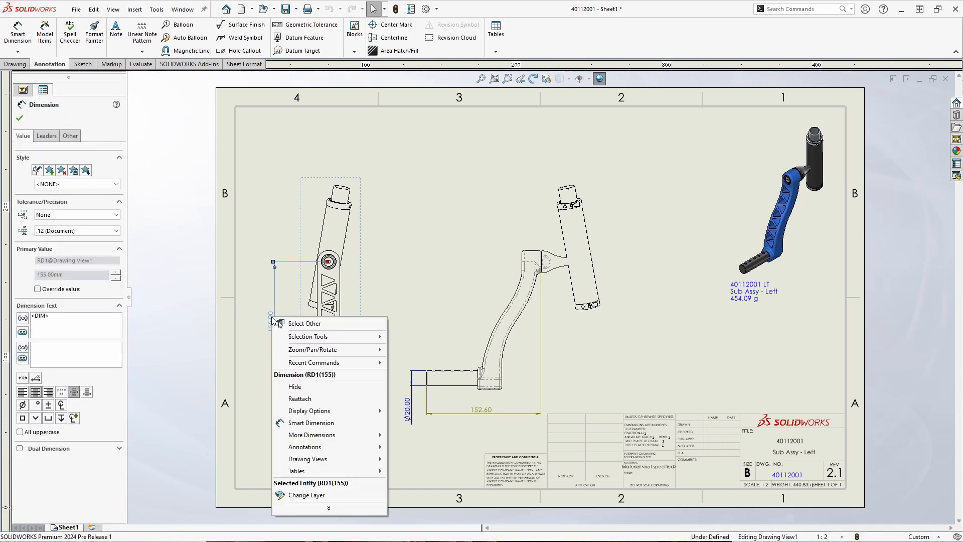
pyautogui.click(300, 398)
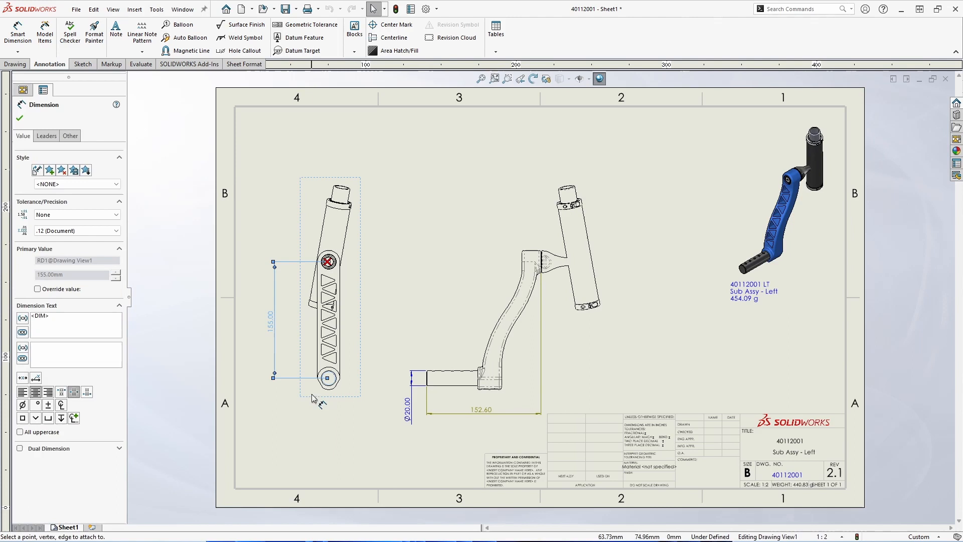